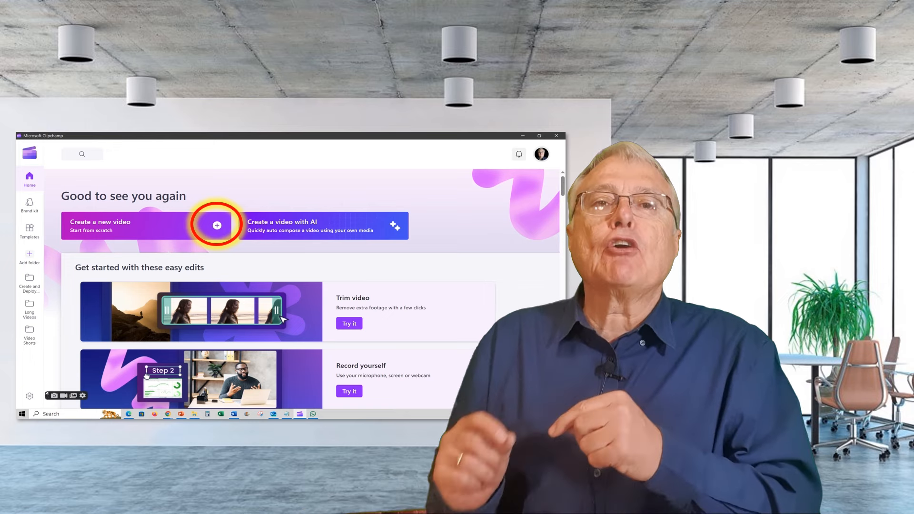
# Step: Start a new Clipchamp video project and reveal the Record & create options with text to speech
pyautogui.click(216, 226)
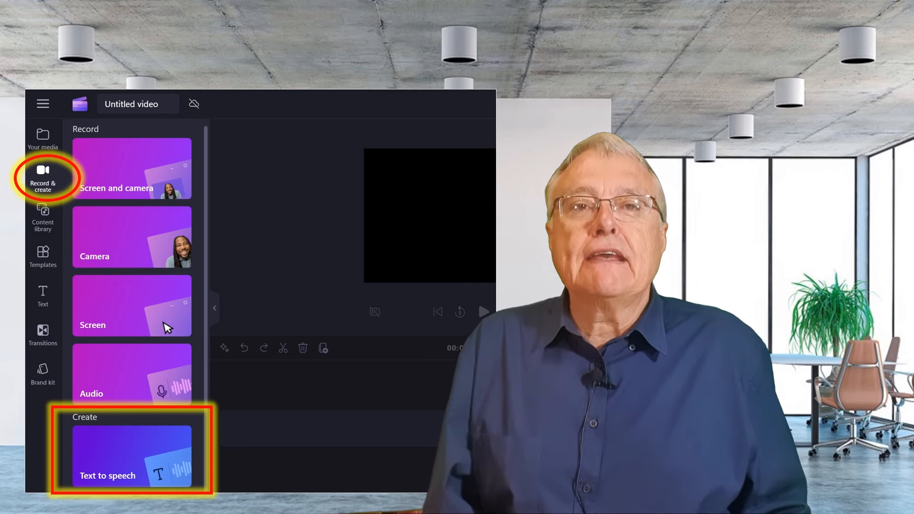
pyautogui.click(131, 457)
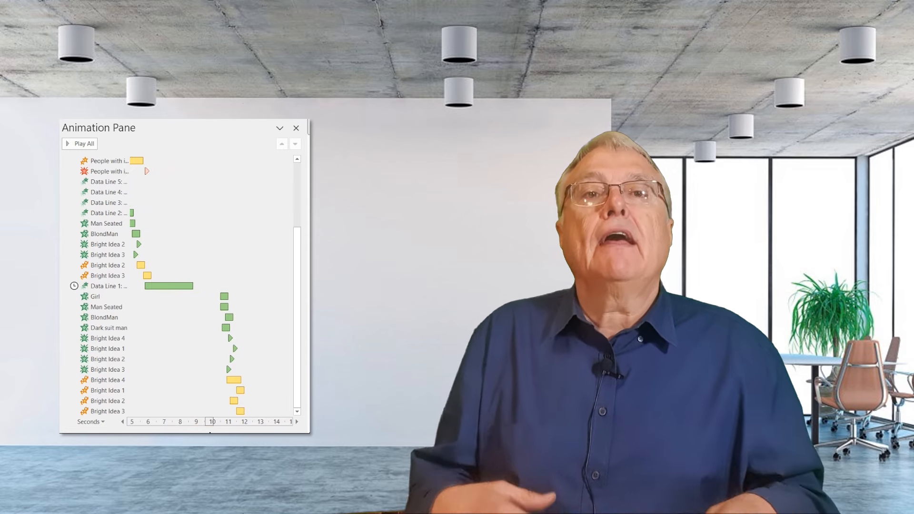
# Step: Select an entry in the Animation Pane to review its timing on the seconds timeline
pyautogui.click(108, 276)
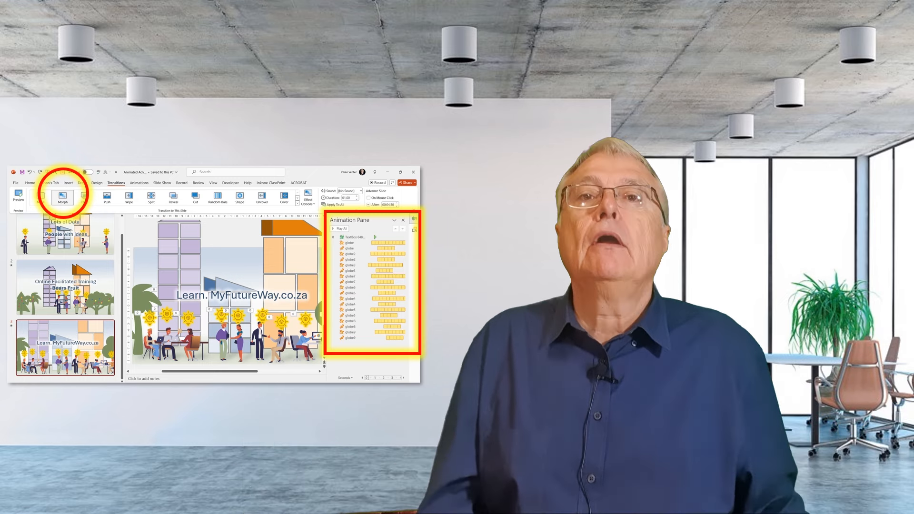
pyautogui.click(15, 183)
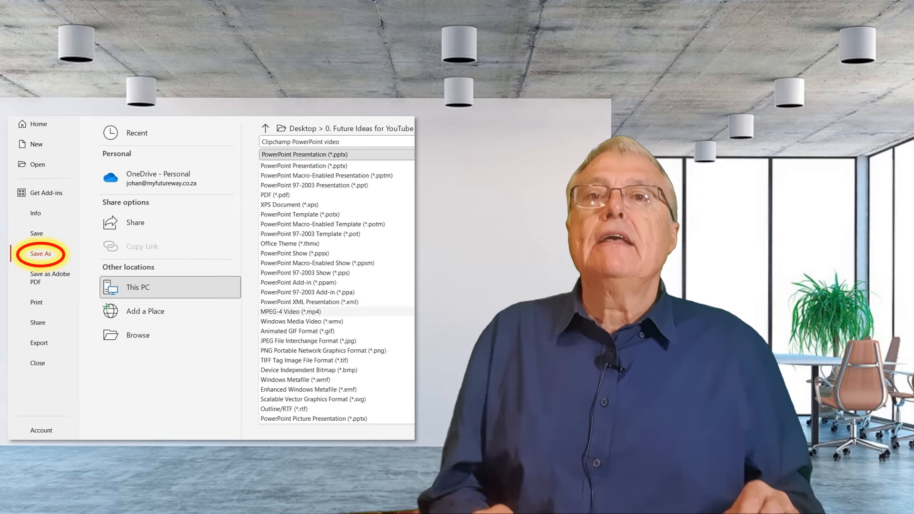
# Step: Choose MPEG-4 Video (*.mp4) as the save file type for the presentation
pyautogui.click(310, 311)
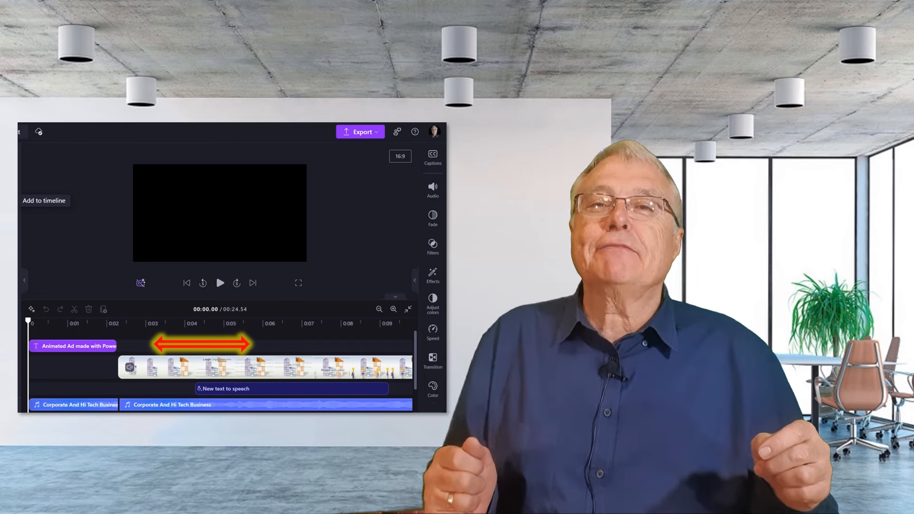
# Step: Show the Text tab's title templates for adding an opening title
pyautogui.click(29, 283)
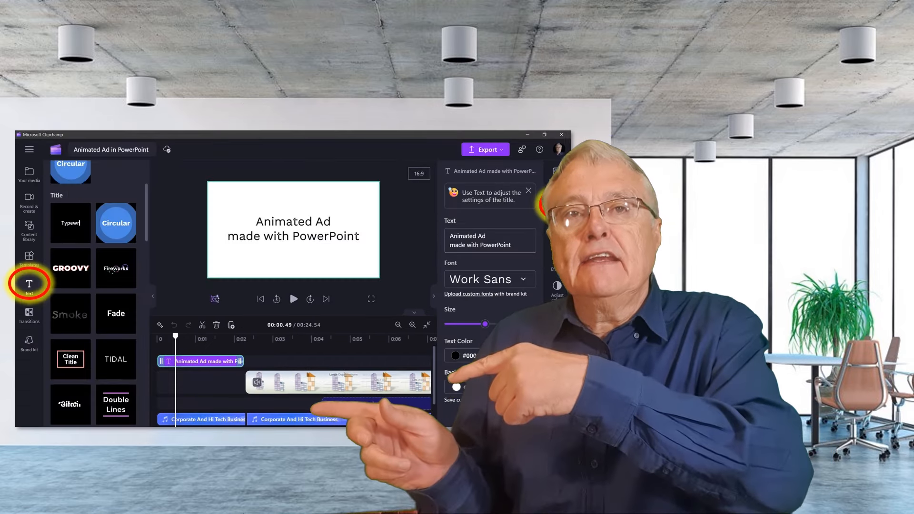